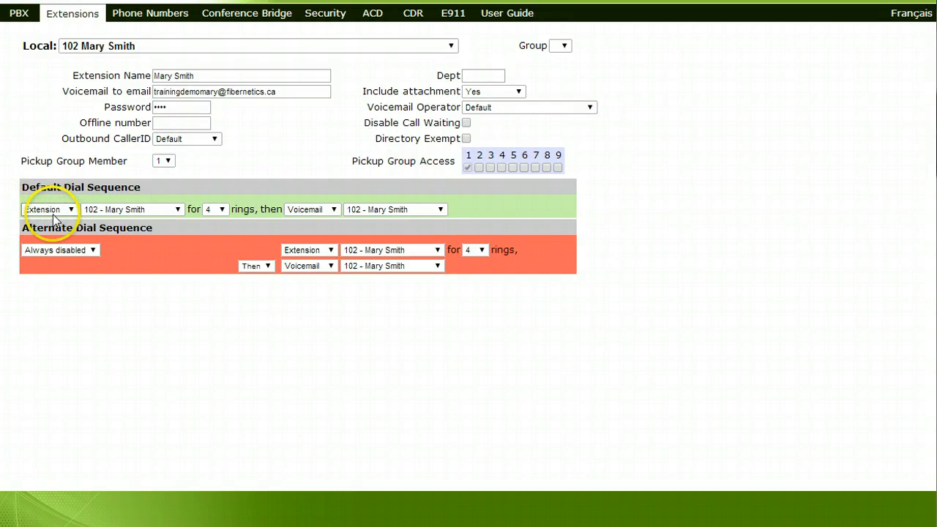
{"action": "mouse_move", "coordinate": [232, 221]}
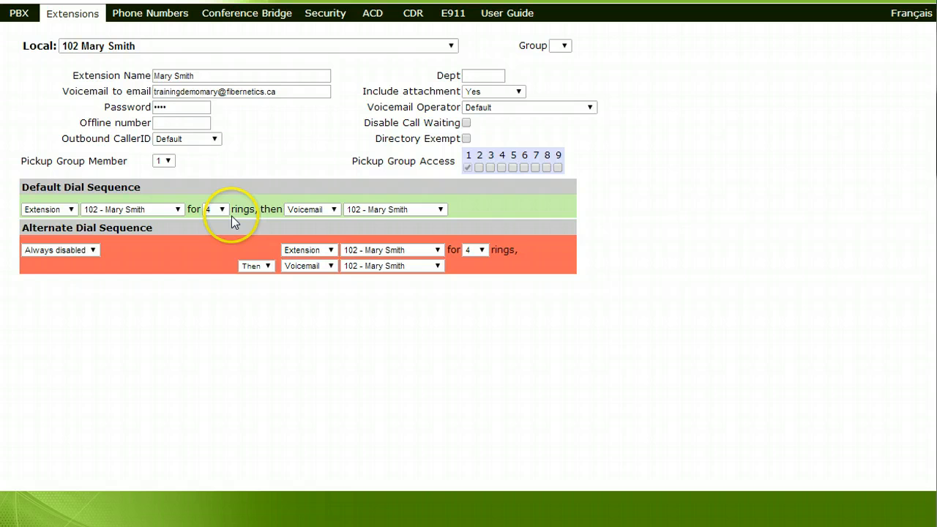
{"action": "mouse_move", "coordinate": [308, 218]}
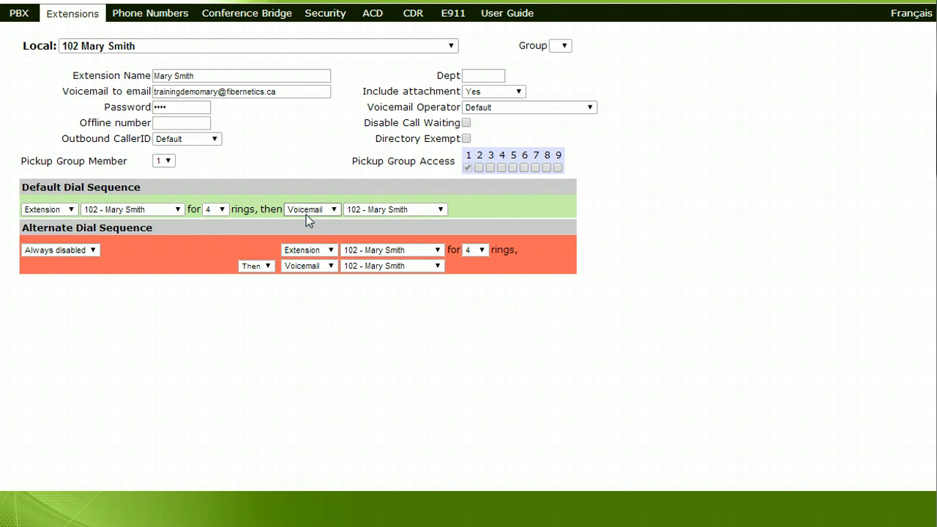
Step: Select the voicemail email address field and set Include attachment to No
{"action": "left_click", "coordinate": [290, 90]}
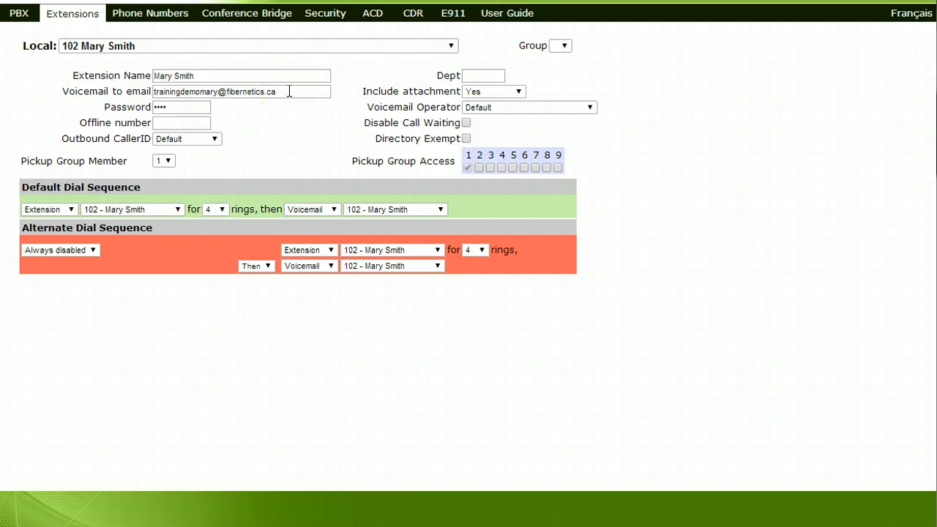
{"action": "triple_click", "coordinate": [242, 91]}
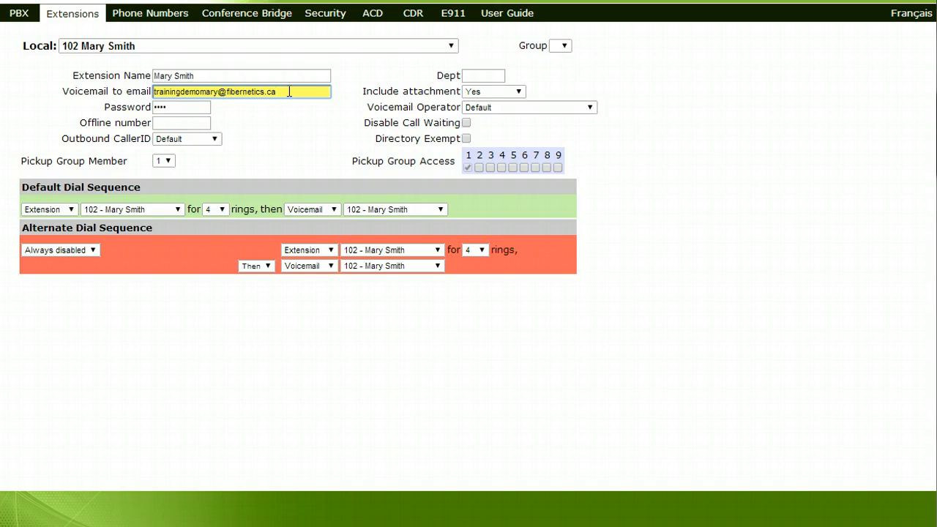
{"action": "left_click", "coordinate": [515, 90]}
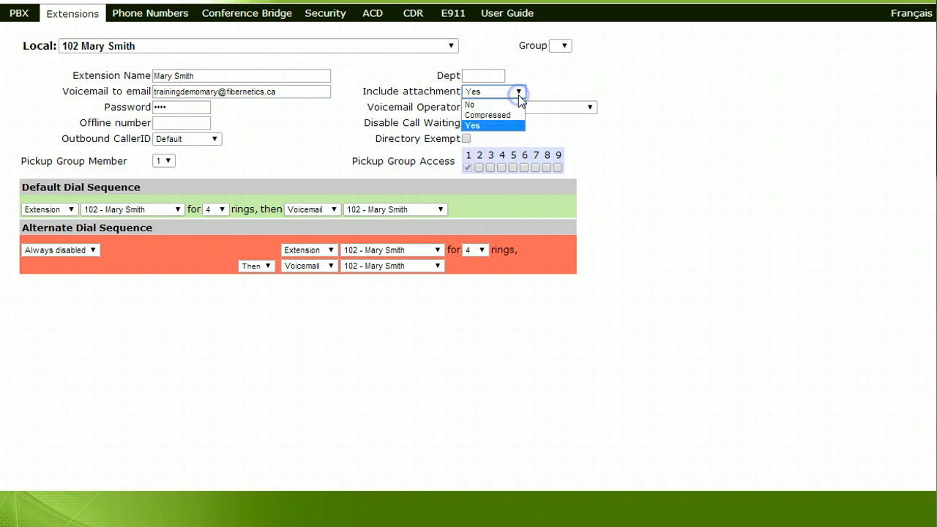
{"action": "mouse_move", "coordinate": [513, 114]}
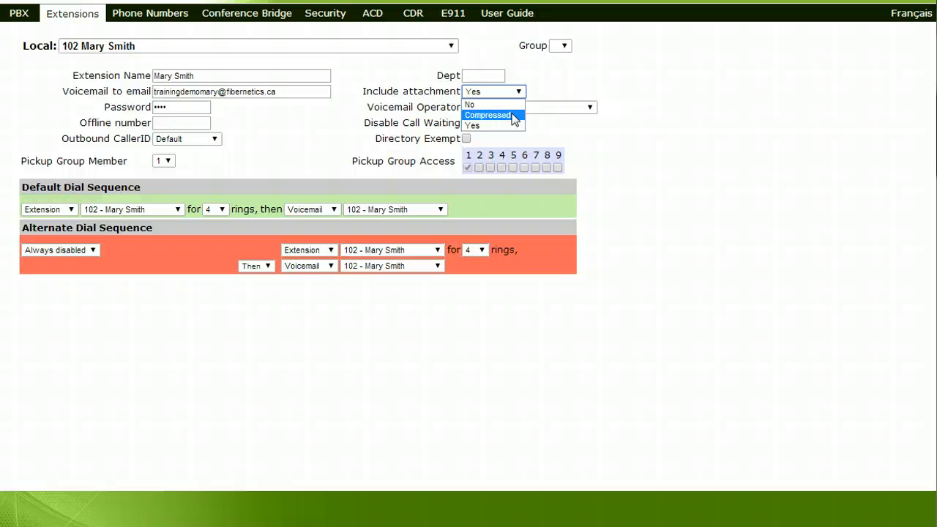
{"action": "left_click", "coordinate": [470, 104]}
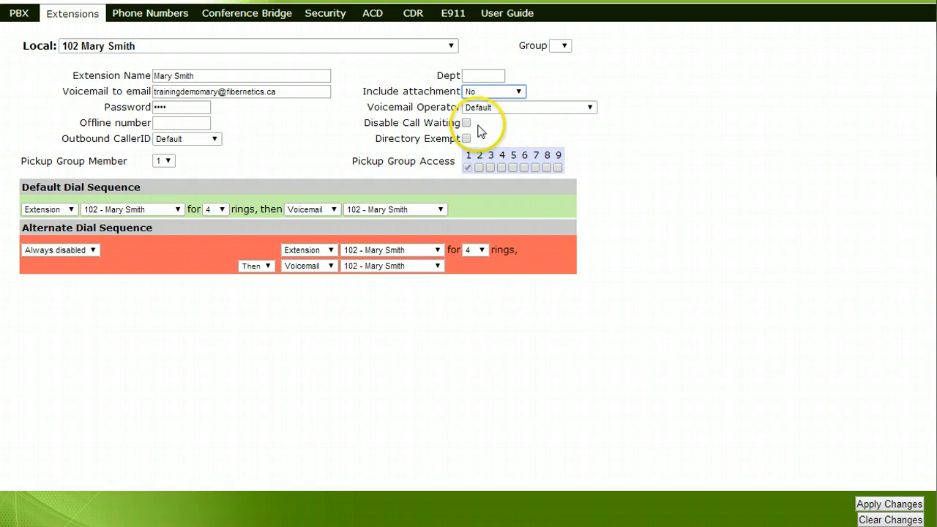
{"action": "mouse_move", "coordinate": [480, 132]}
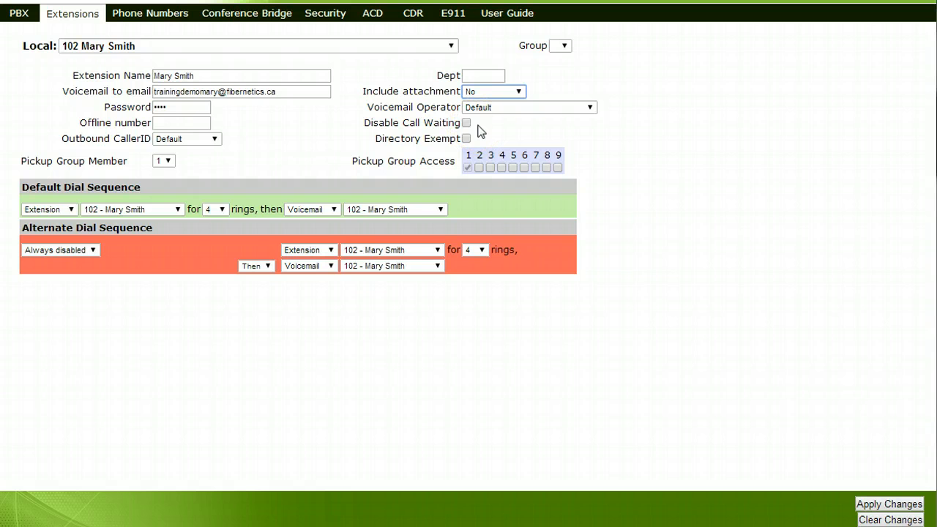
Step: Tick Disable Call Waiting for extension 102 Mary Smith
{"action": "left_click", "coordinate": [466, 123]}
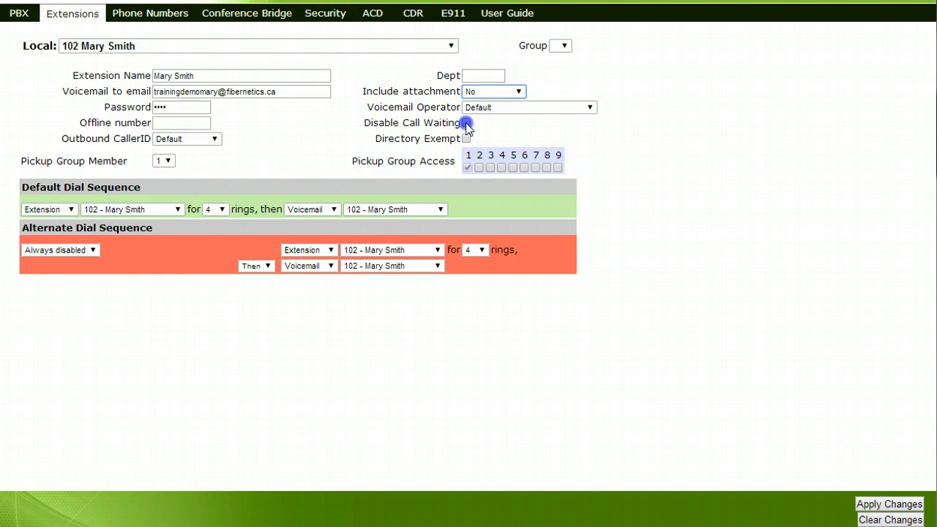
{"action": "left_click", "coordinate": [467, 123]}
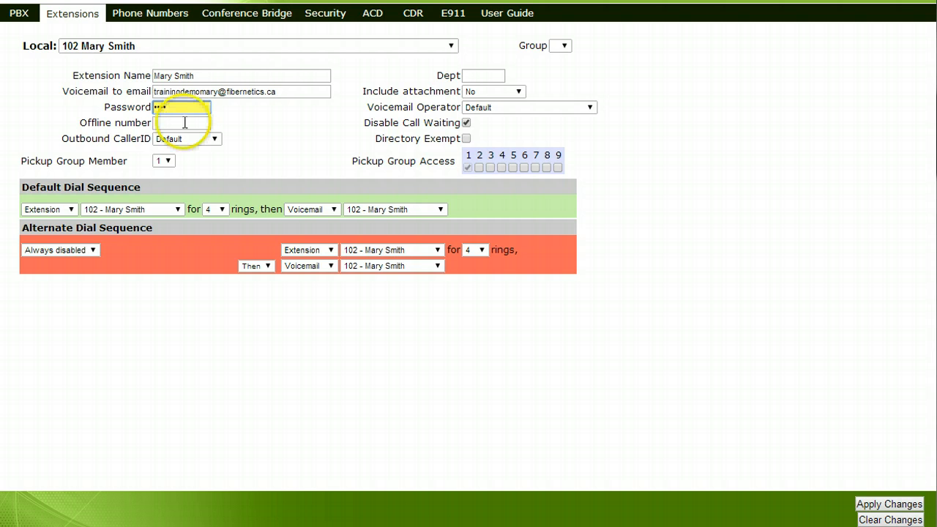
{"action": "left_click", "coordinate": [182, 123]}
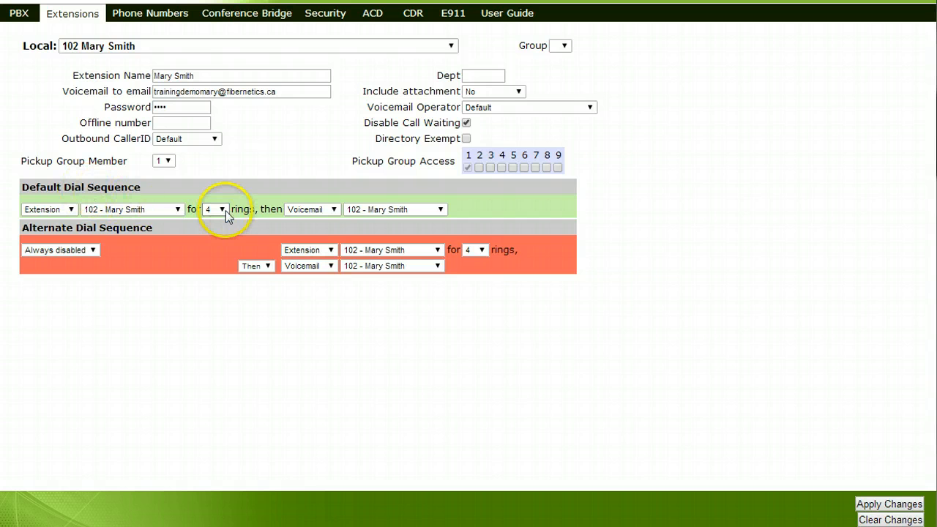
Step: Keep rings before voicemail at 4 and apply the changes for extension 102
{"action": "left_click", "coordinate": [222, 209]}
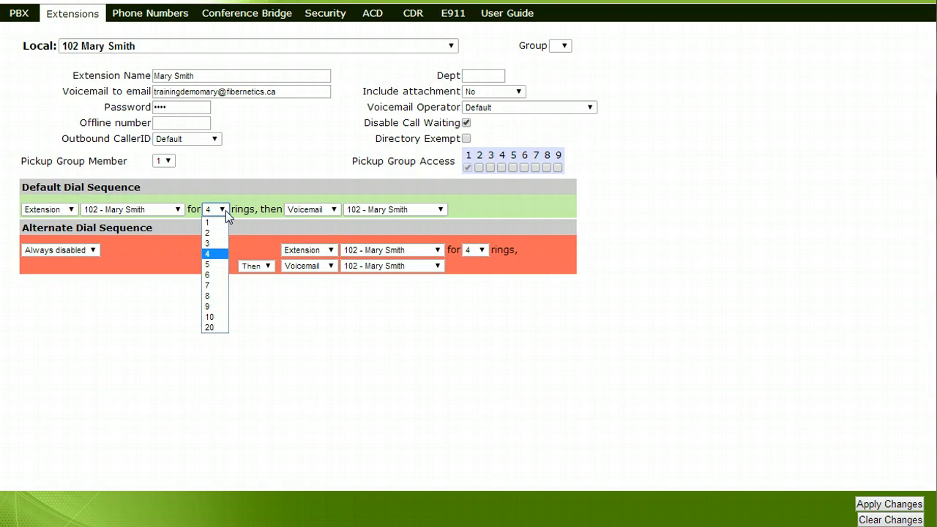
{"action": "left_click", "coordinate": [214, 253]}
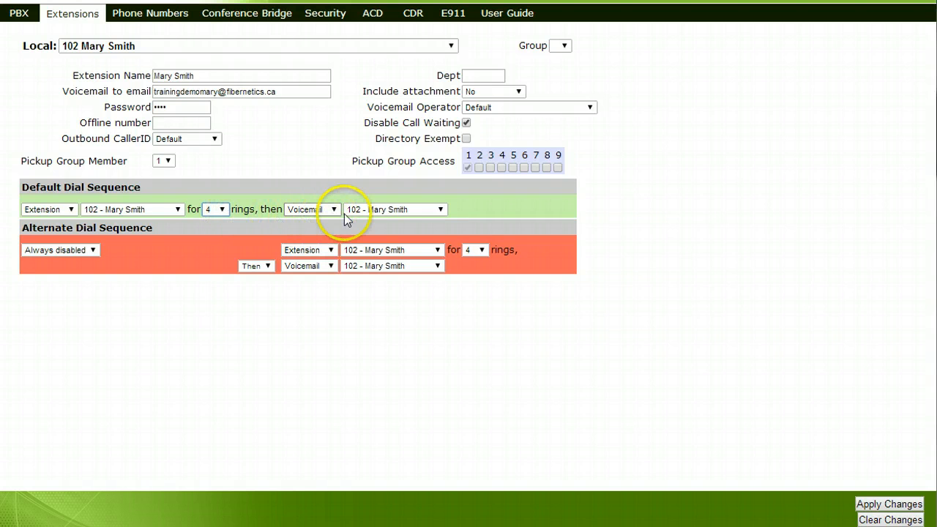
{"action": "mouse_move", "coordinate": [401, 215]}
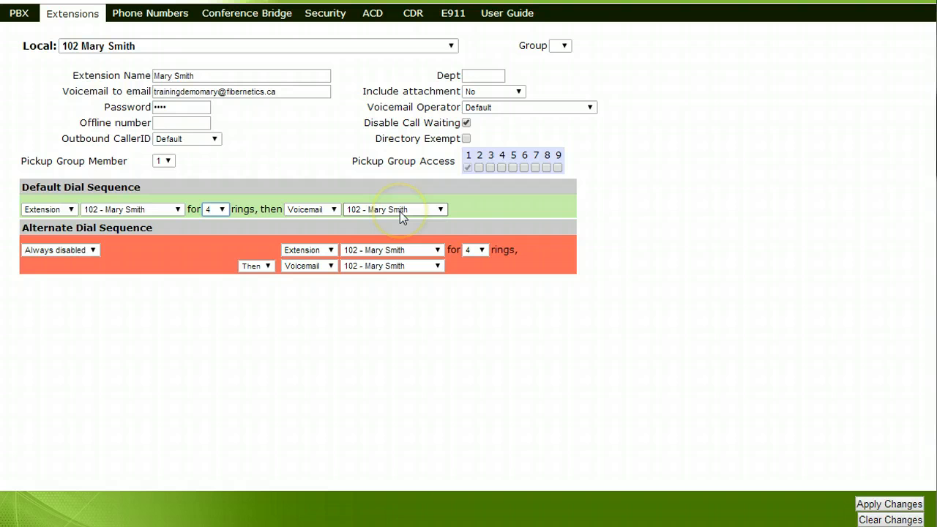
{"action": "mouse_move", "coordinate": [606, 208]}
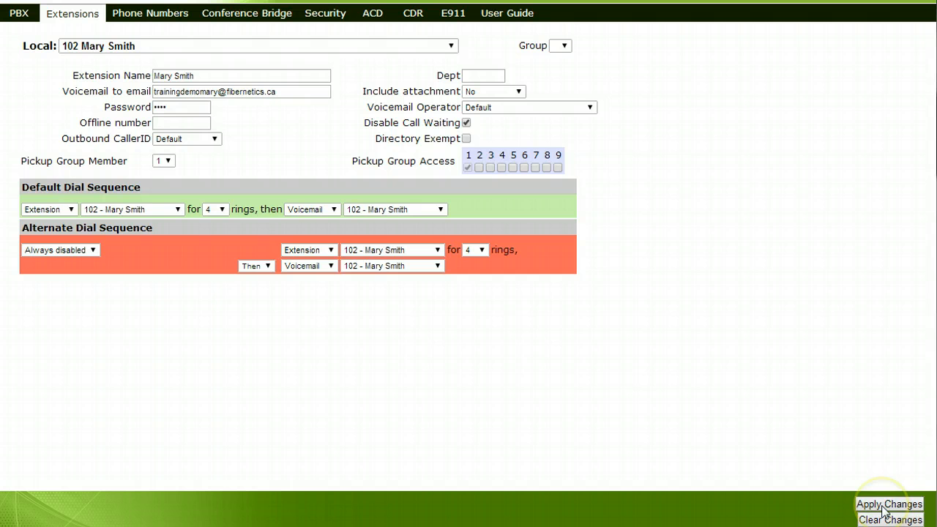
{"action": "left_click", "coordinate": [890, 504]}
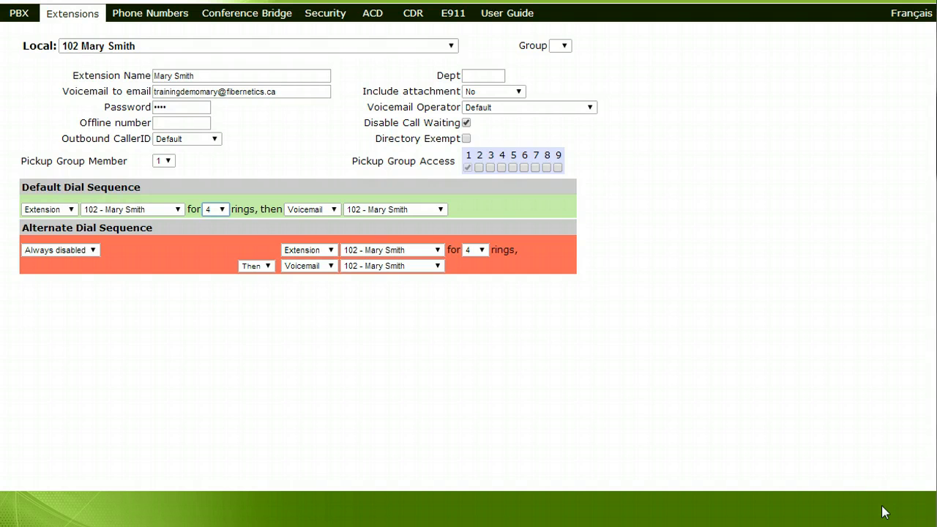